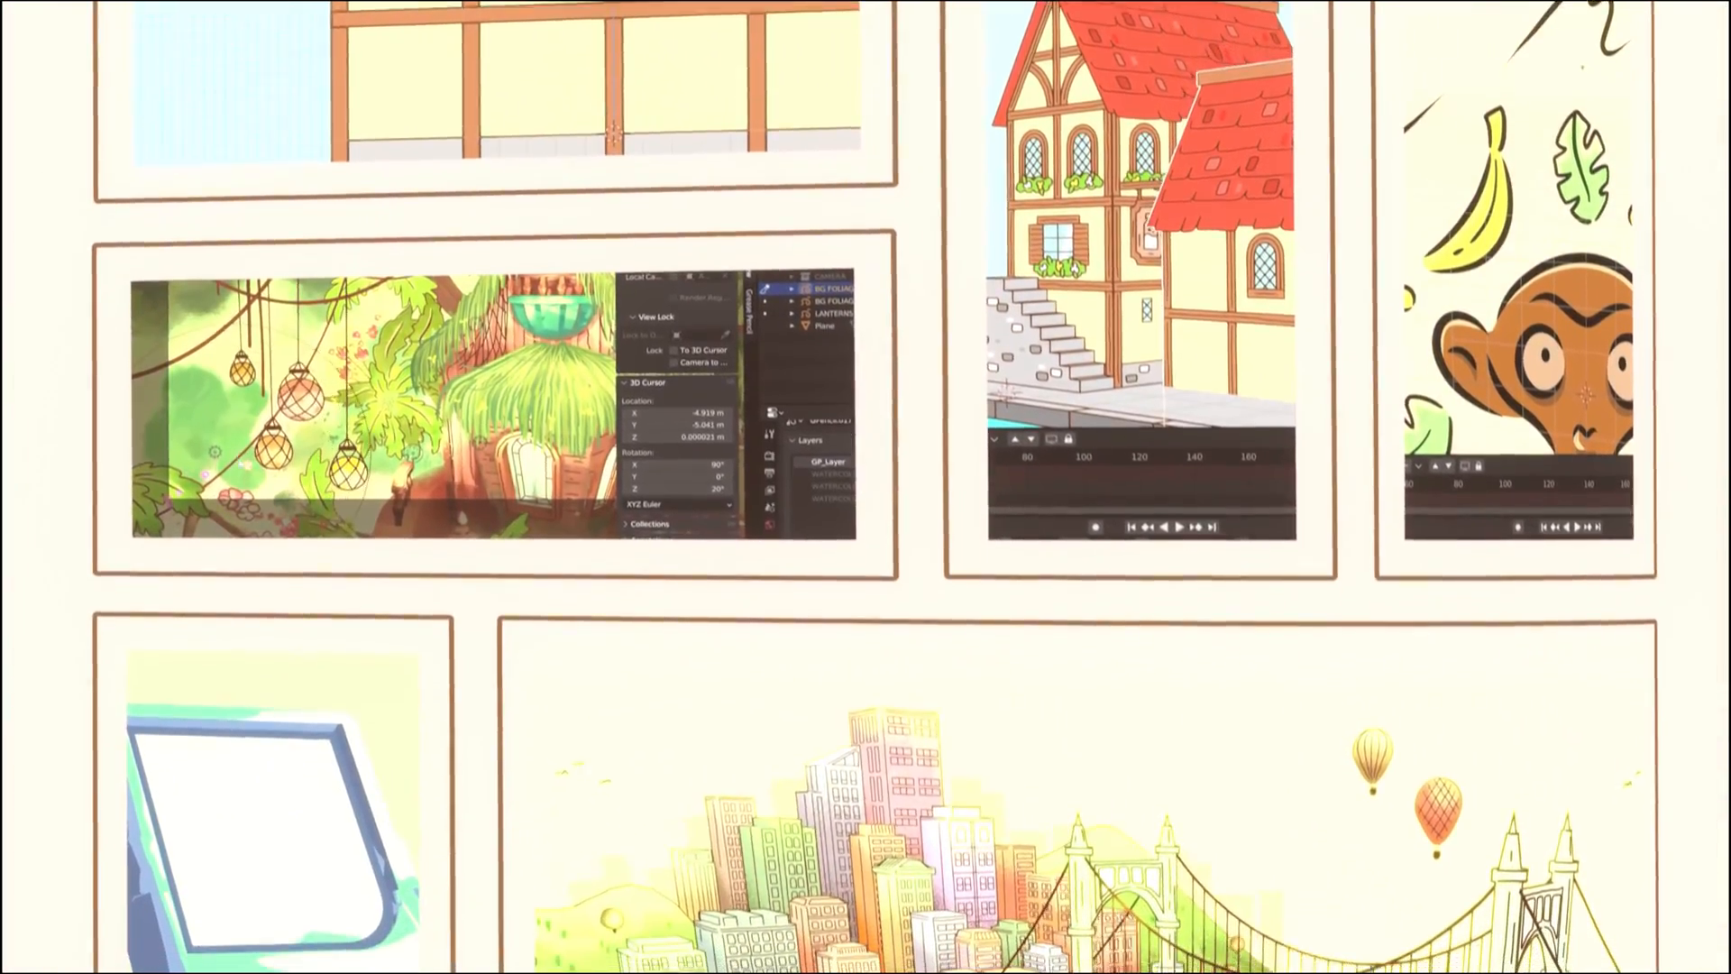
# - Vertex-paint pale cyan and cream tints over the Grease Pencil cloud strokes around the castle
pyautogui.scroll(-3)
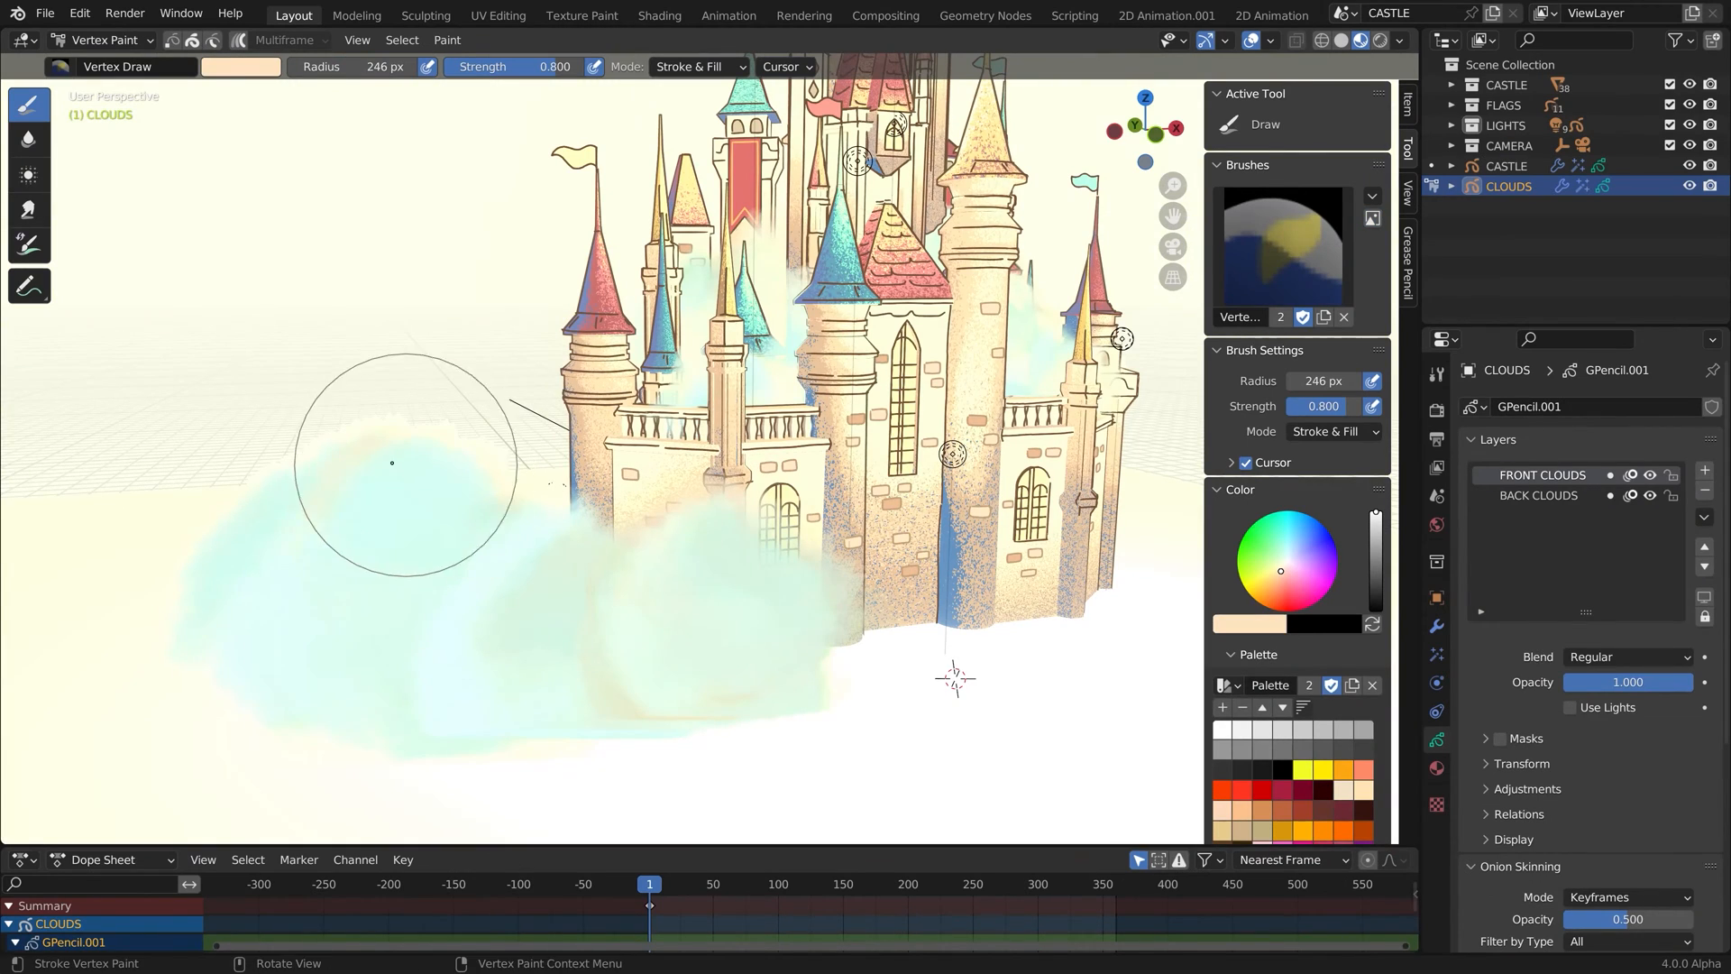
# - Stack Hue/Saturation, Simplify and Noise Grease Pencil modifiers on the green Suzanne drawing
pyautogui.scroll(3)
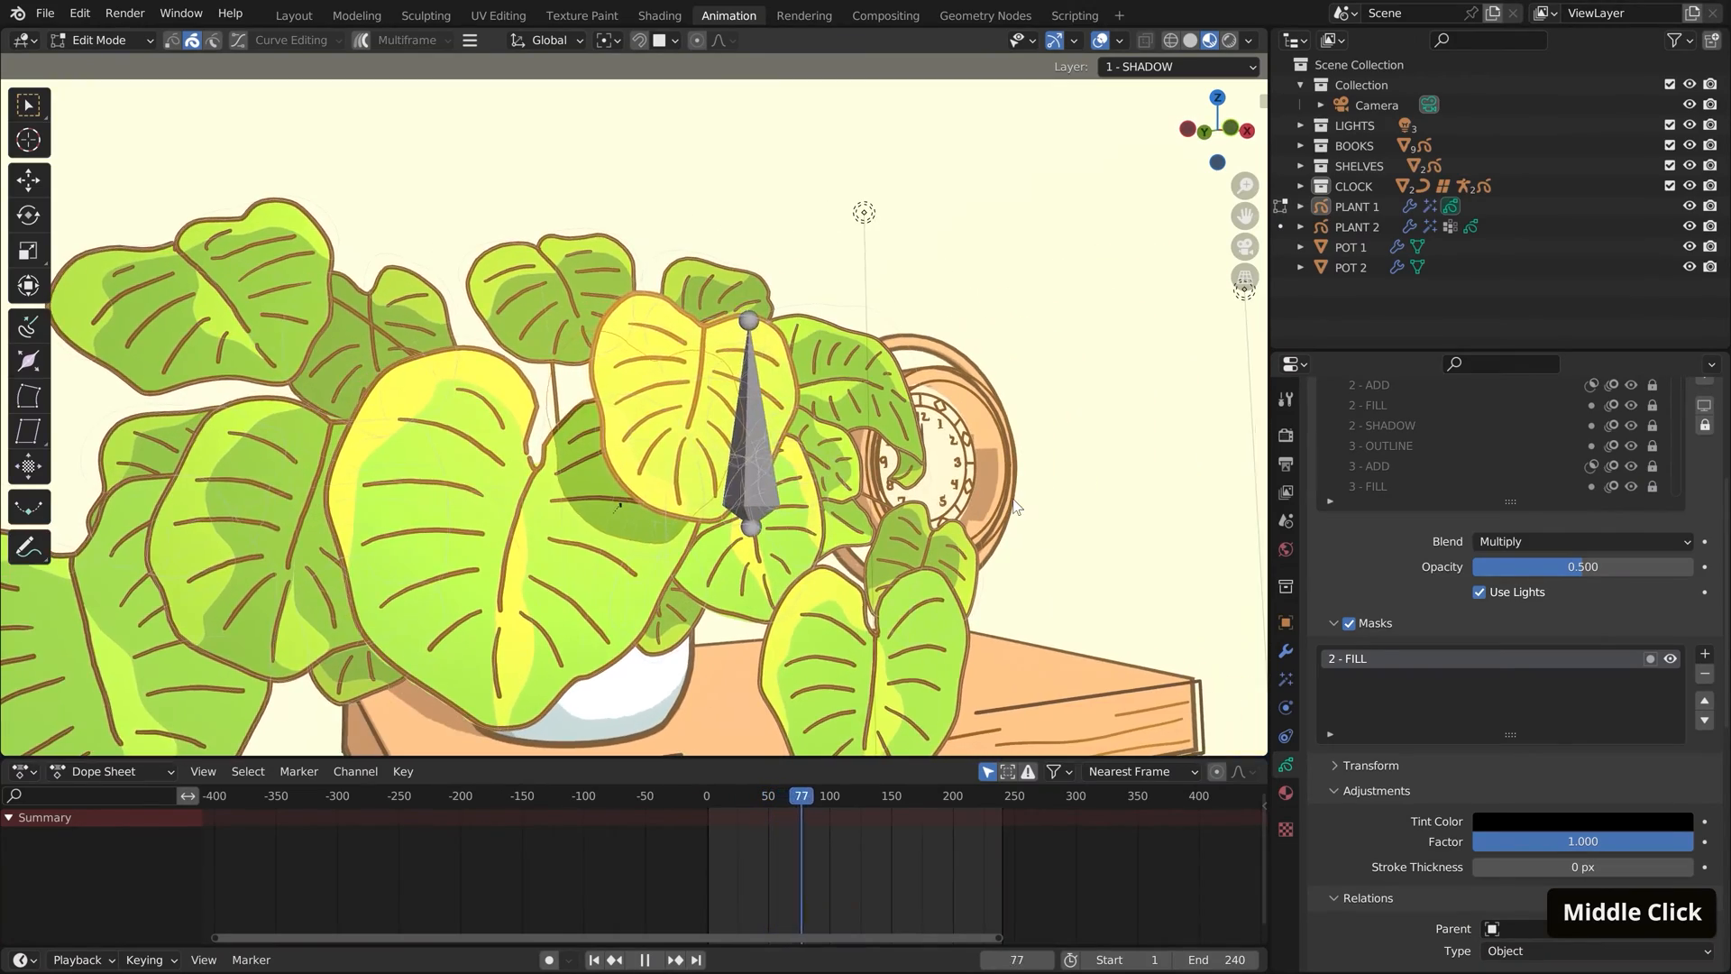
pyautogui.click(292, 16)
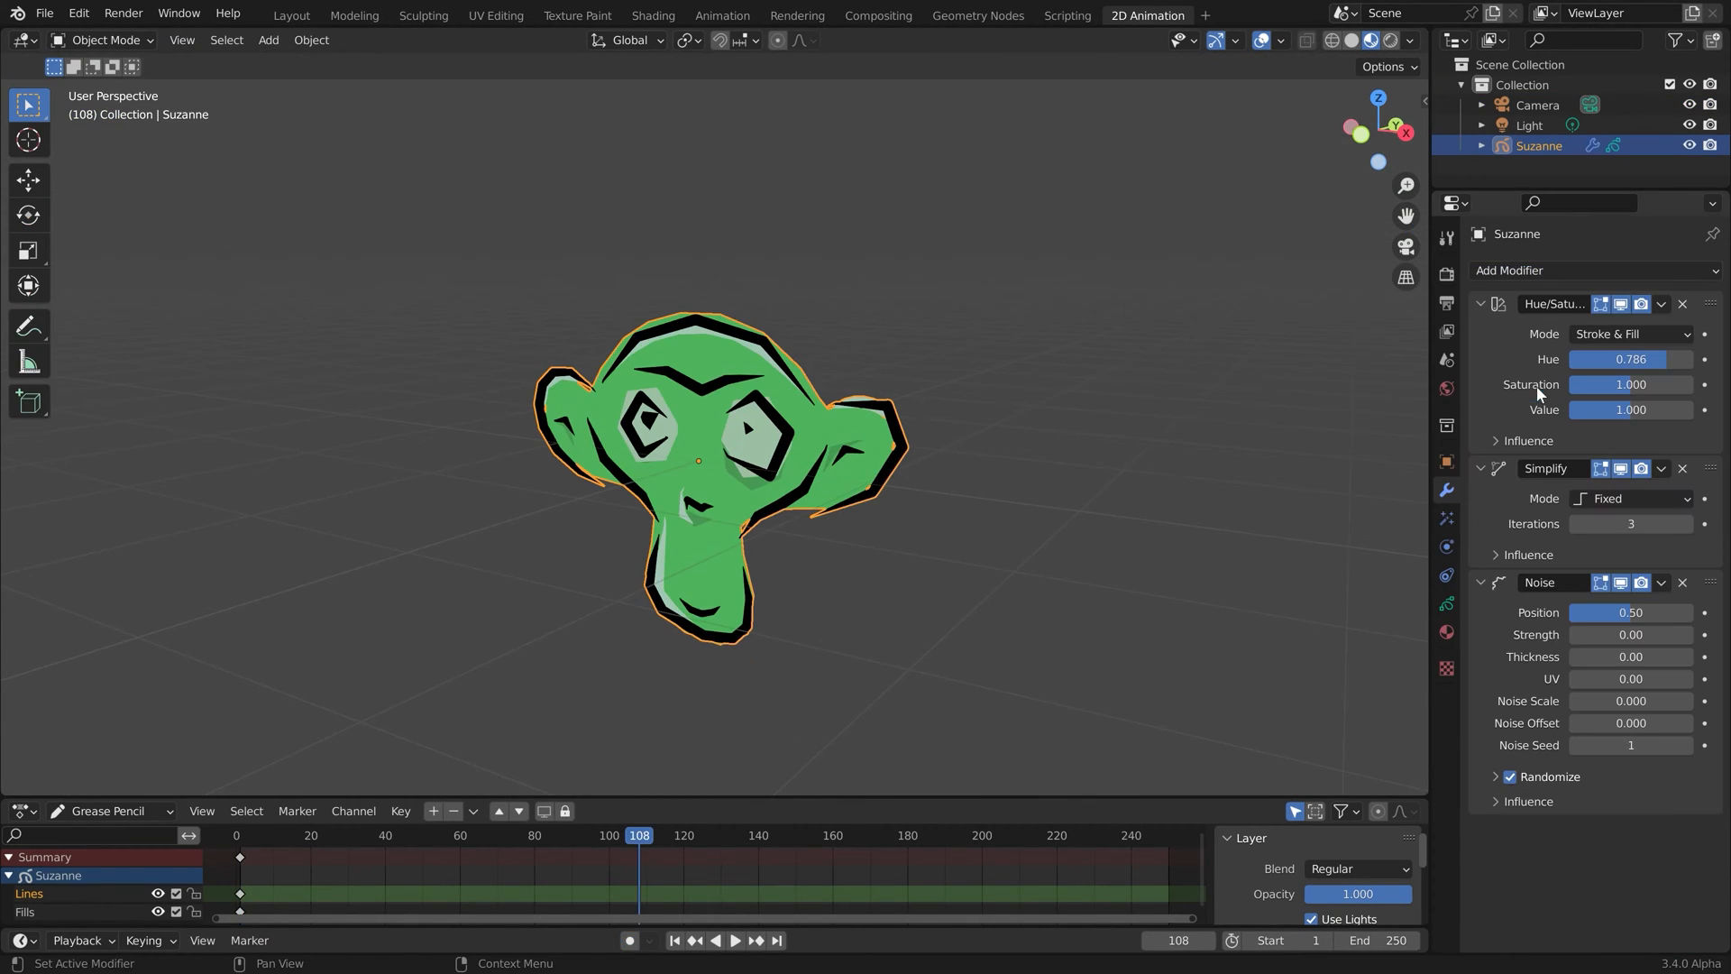
# - Play back the hanging plant strands bending inside their Lattice deformer cages
pyautogui.press('space')
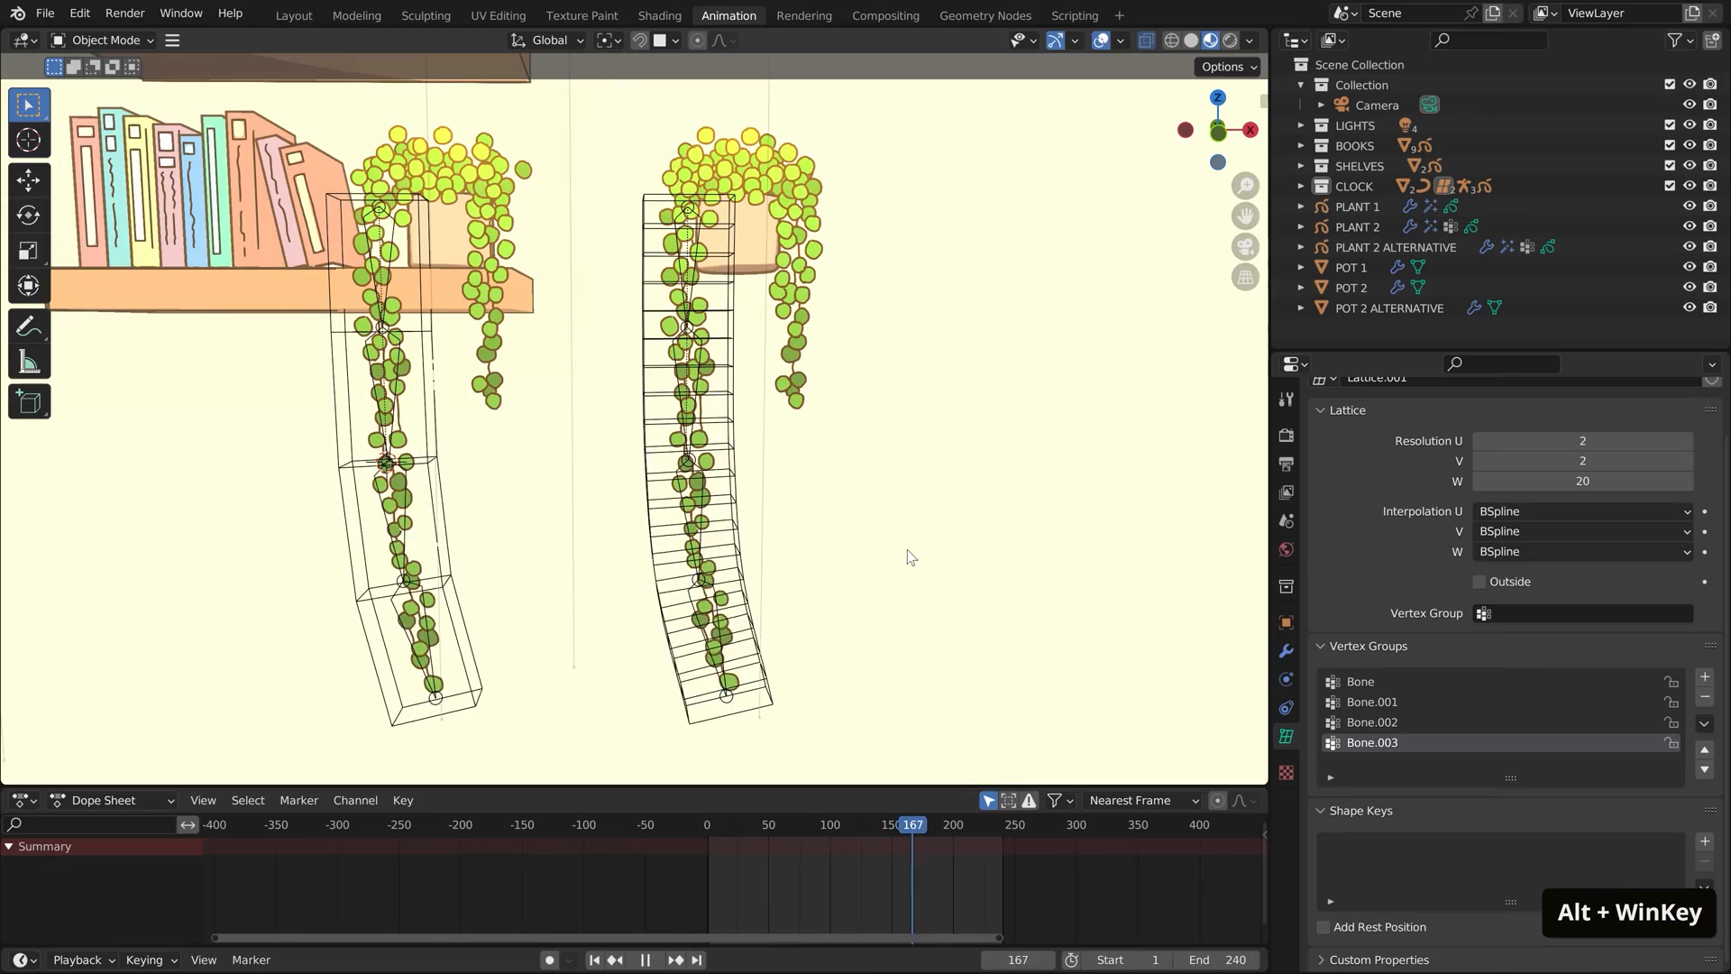
# - Leave the alchemist scene for lecture 2.6 Grease Pencil Drawing Fundamentals on academy.cgboost.com
pyautogui.click(292, 15)
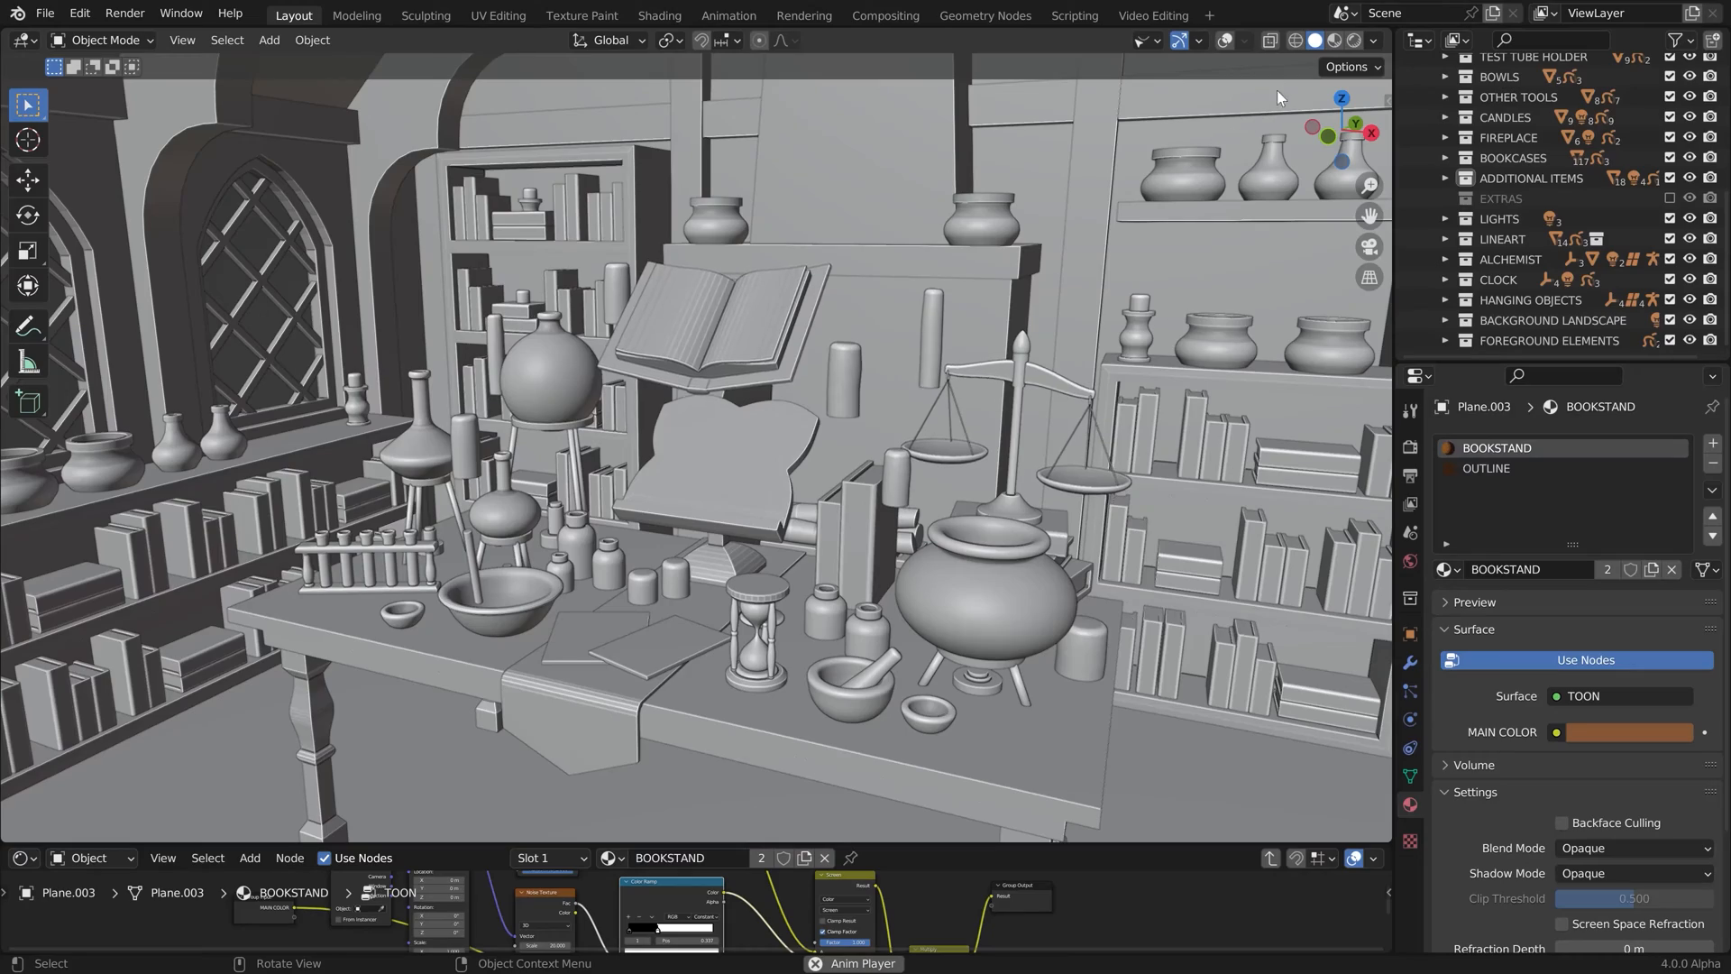
pyautogui.click(1336, 40)
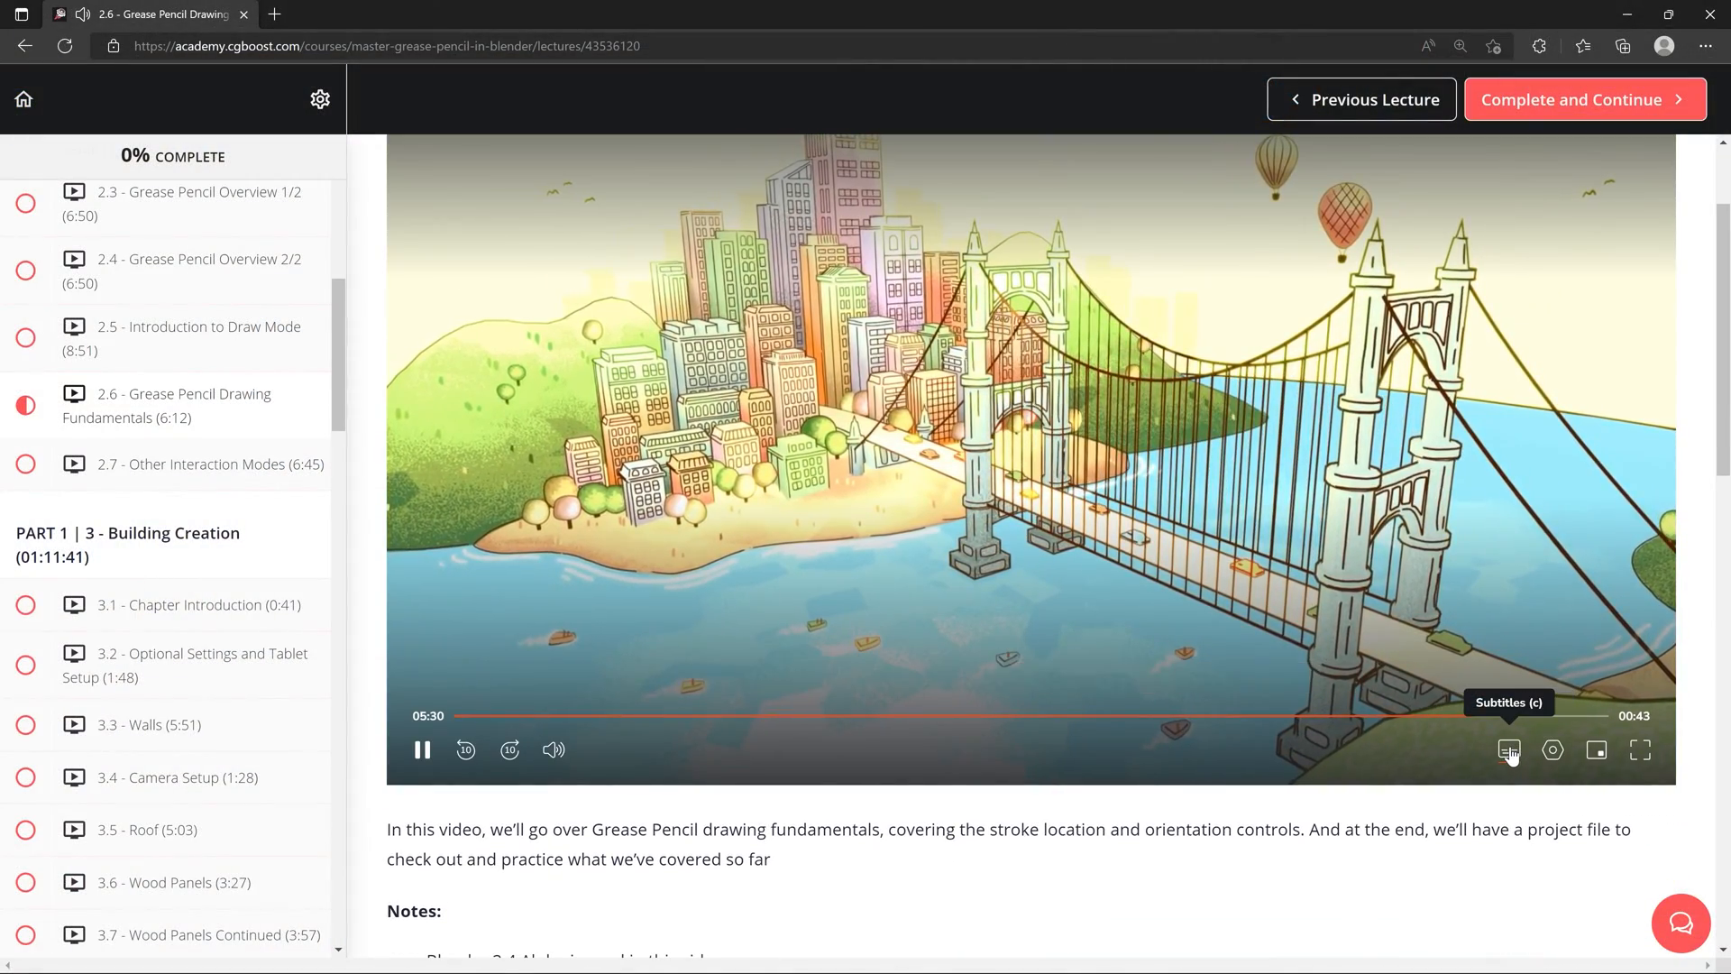
# - Enable the lecture video's subtitles and scroll to its project file Download section
pyautogui.click(1507, 750)
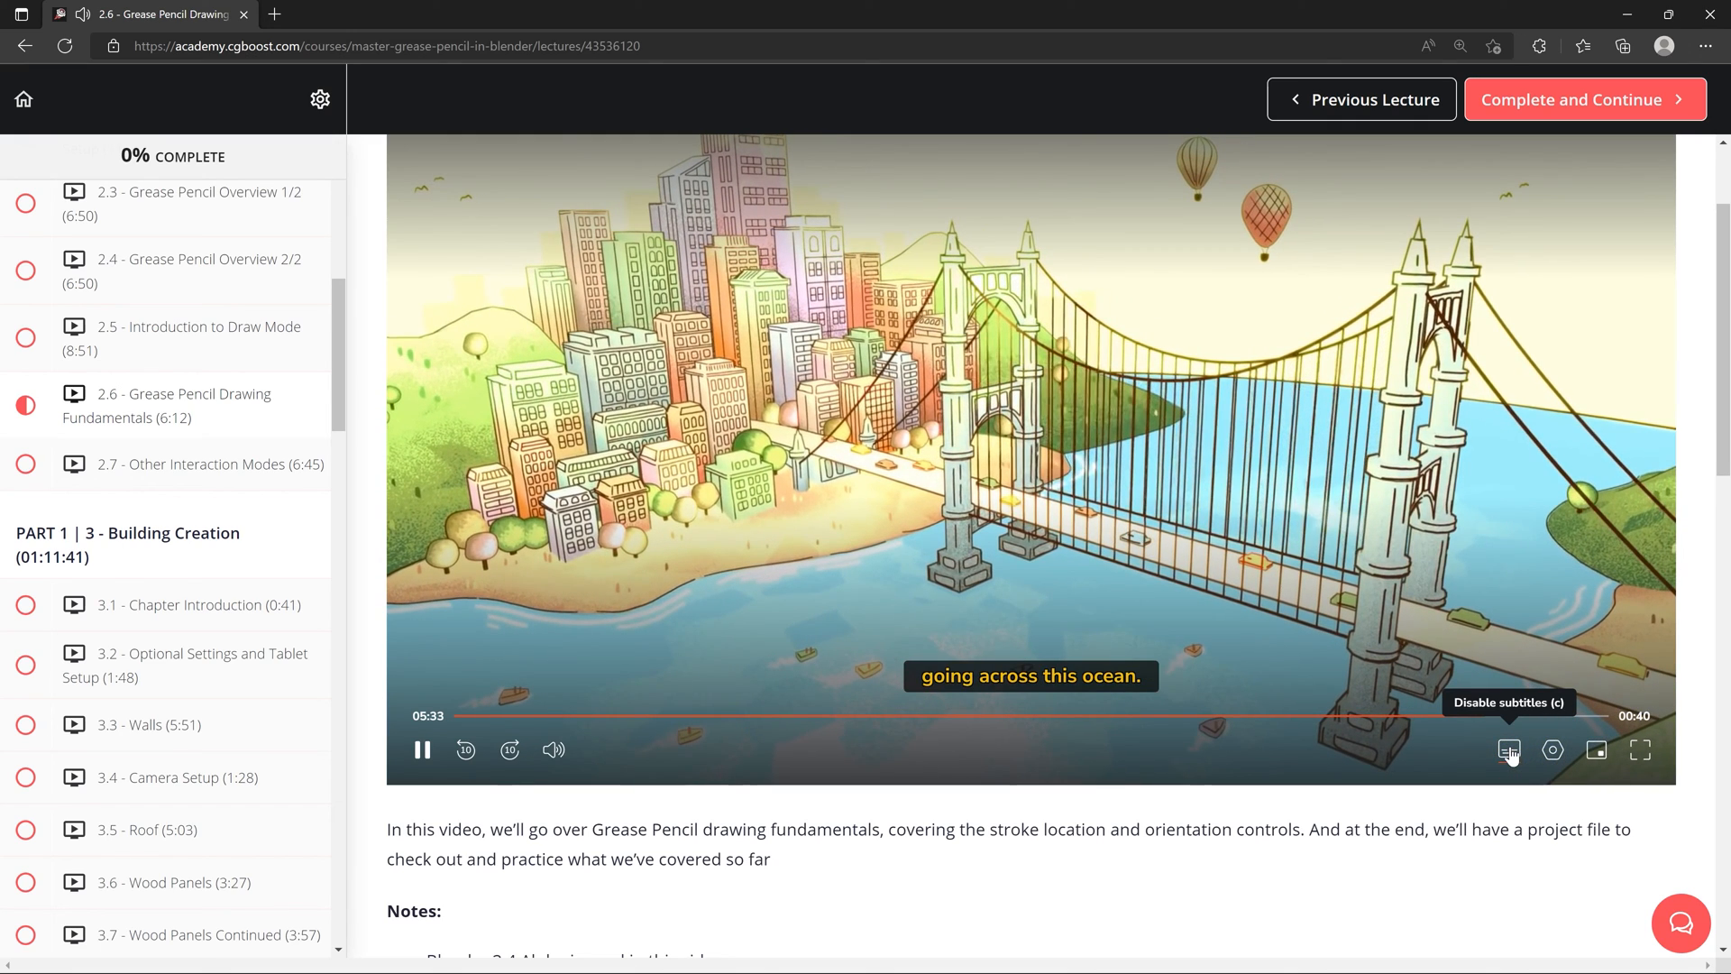
pyautogui.scroll(-3)
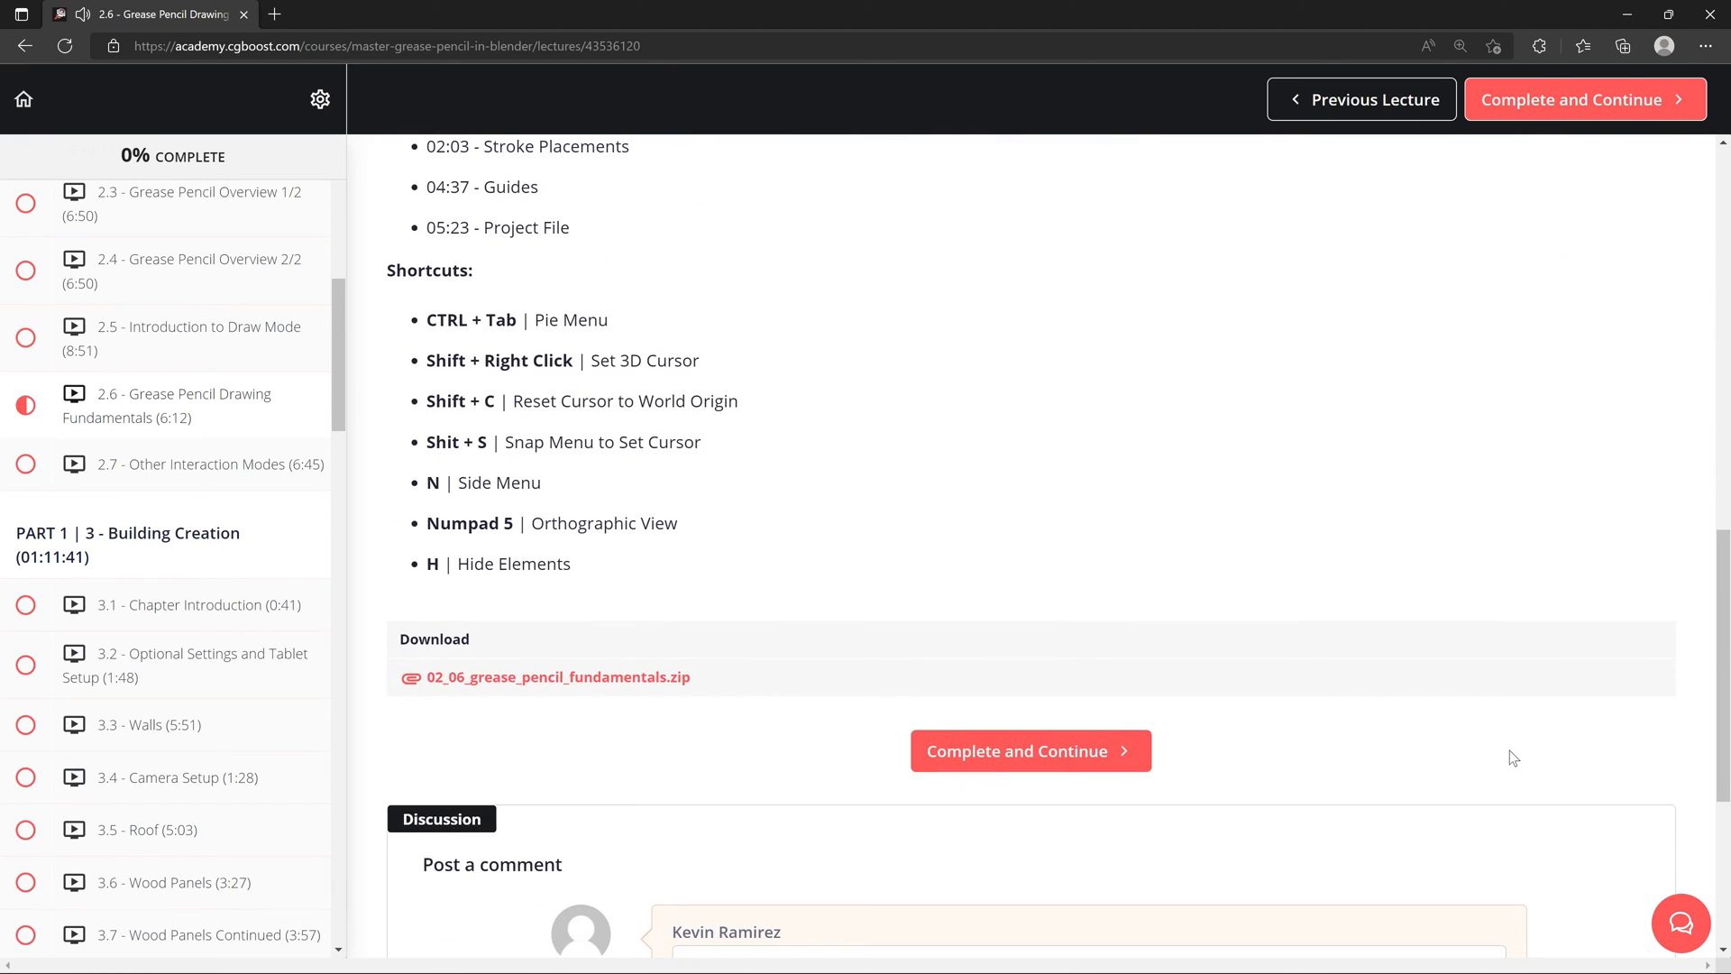
pyautogui.moveTo(626, 660)
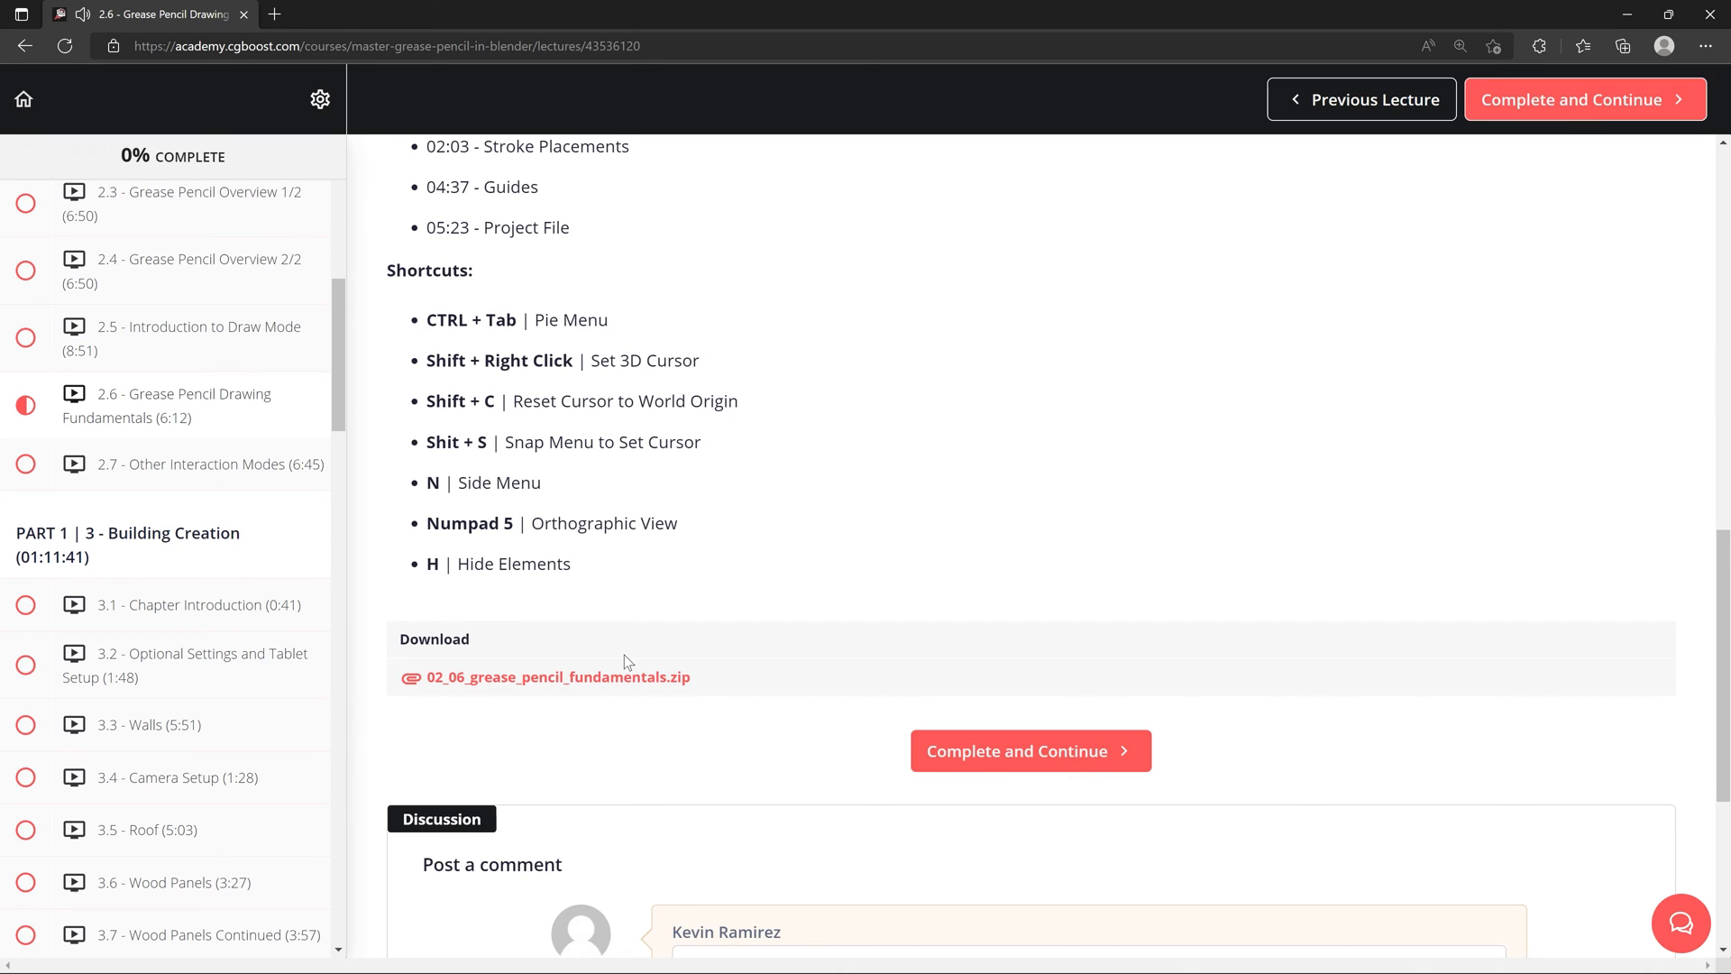
pyautogui.scroll(-3)
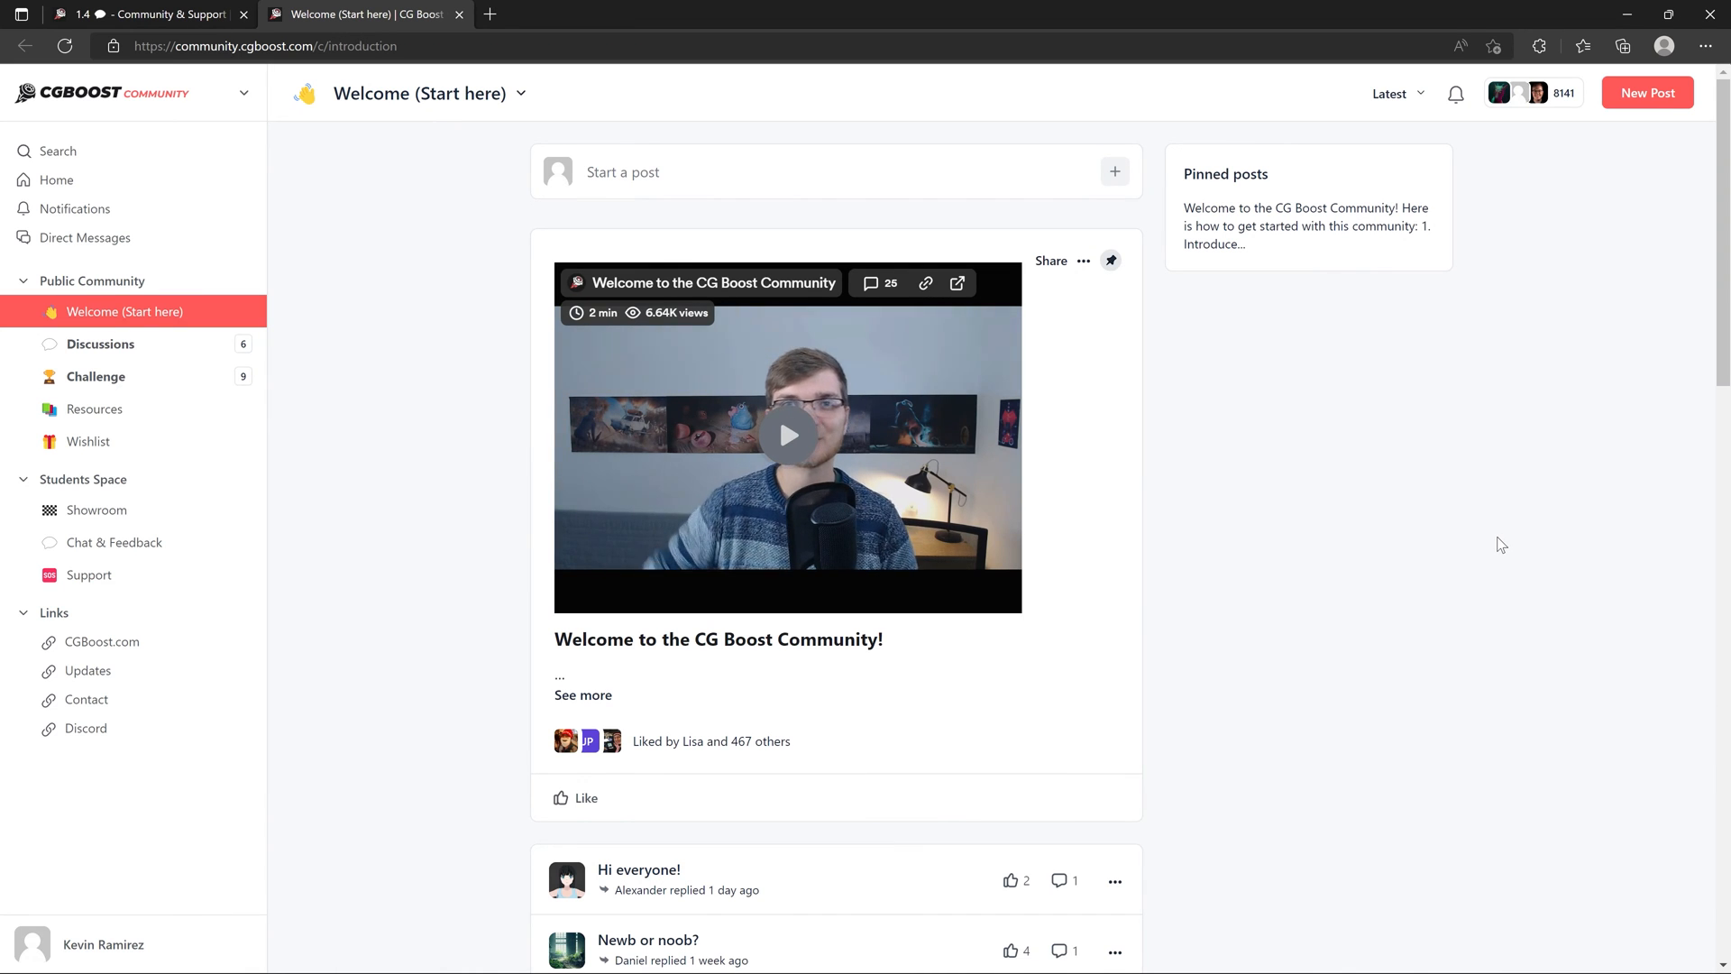
# - Visit the community Students Space, then lesson 1.3 Download the Course (Request Access)
pyautogui.click(81, 480)
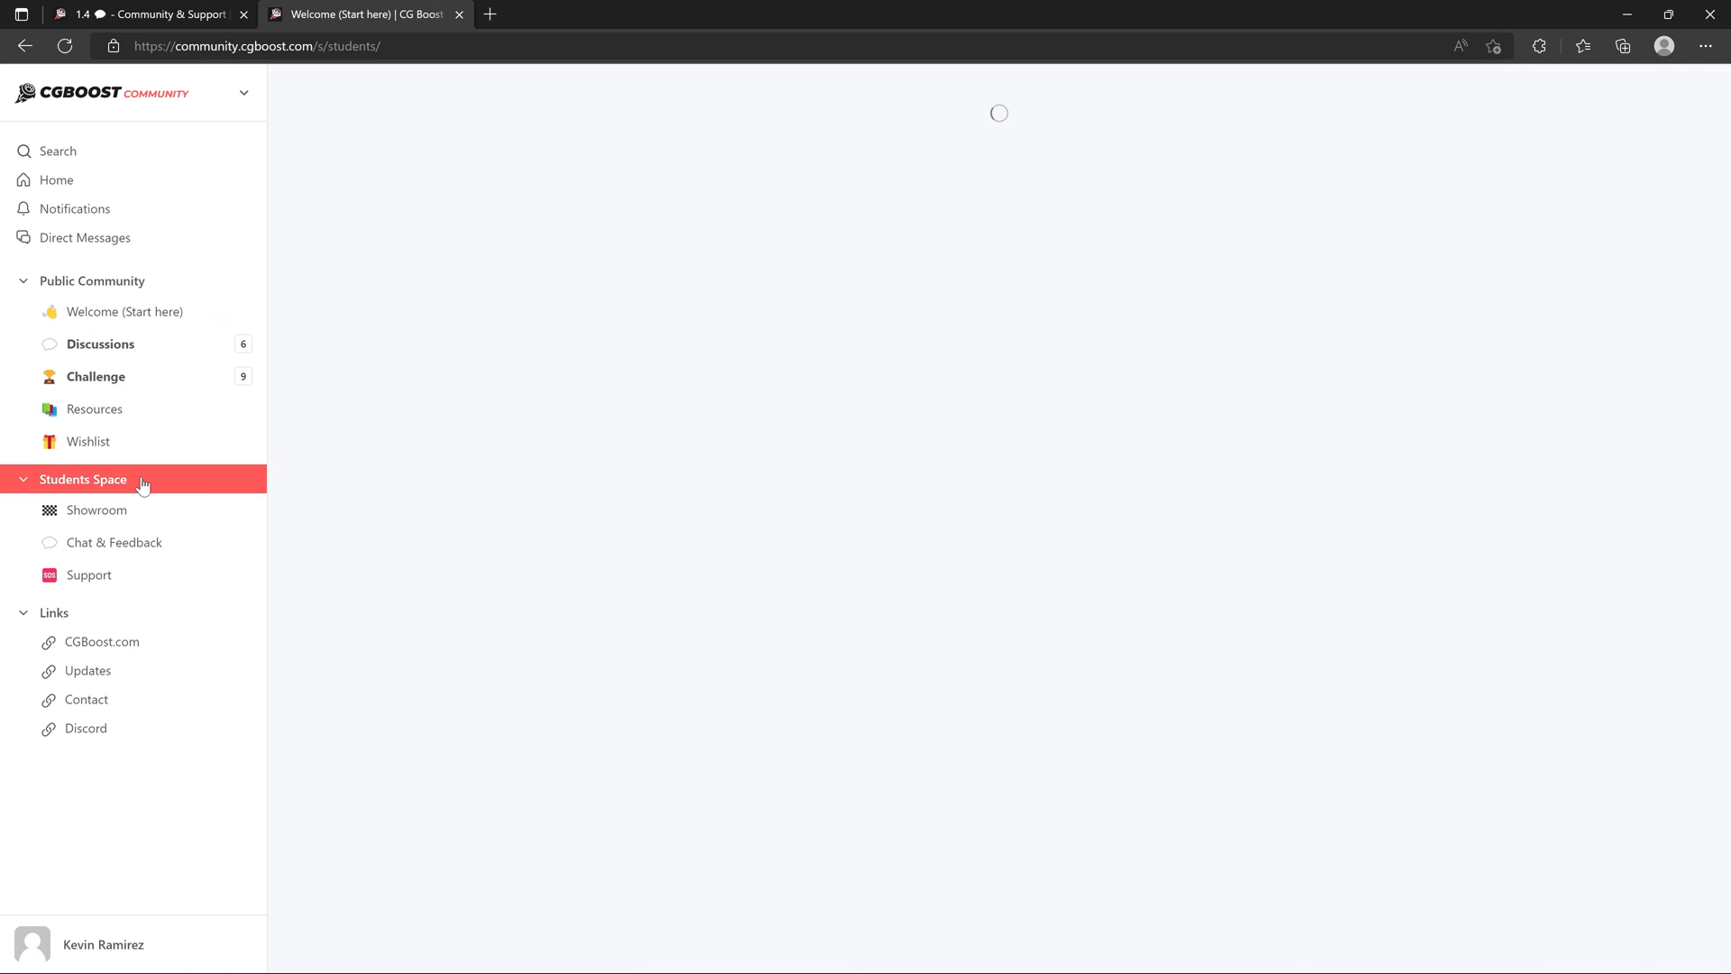
pyautogui.click(81, 479)
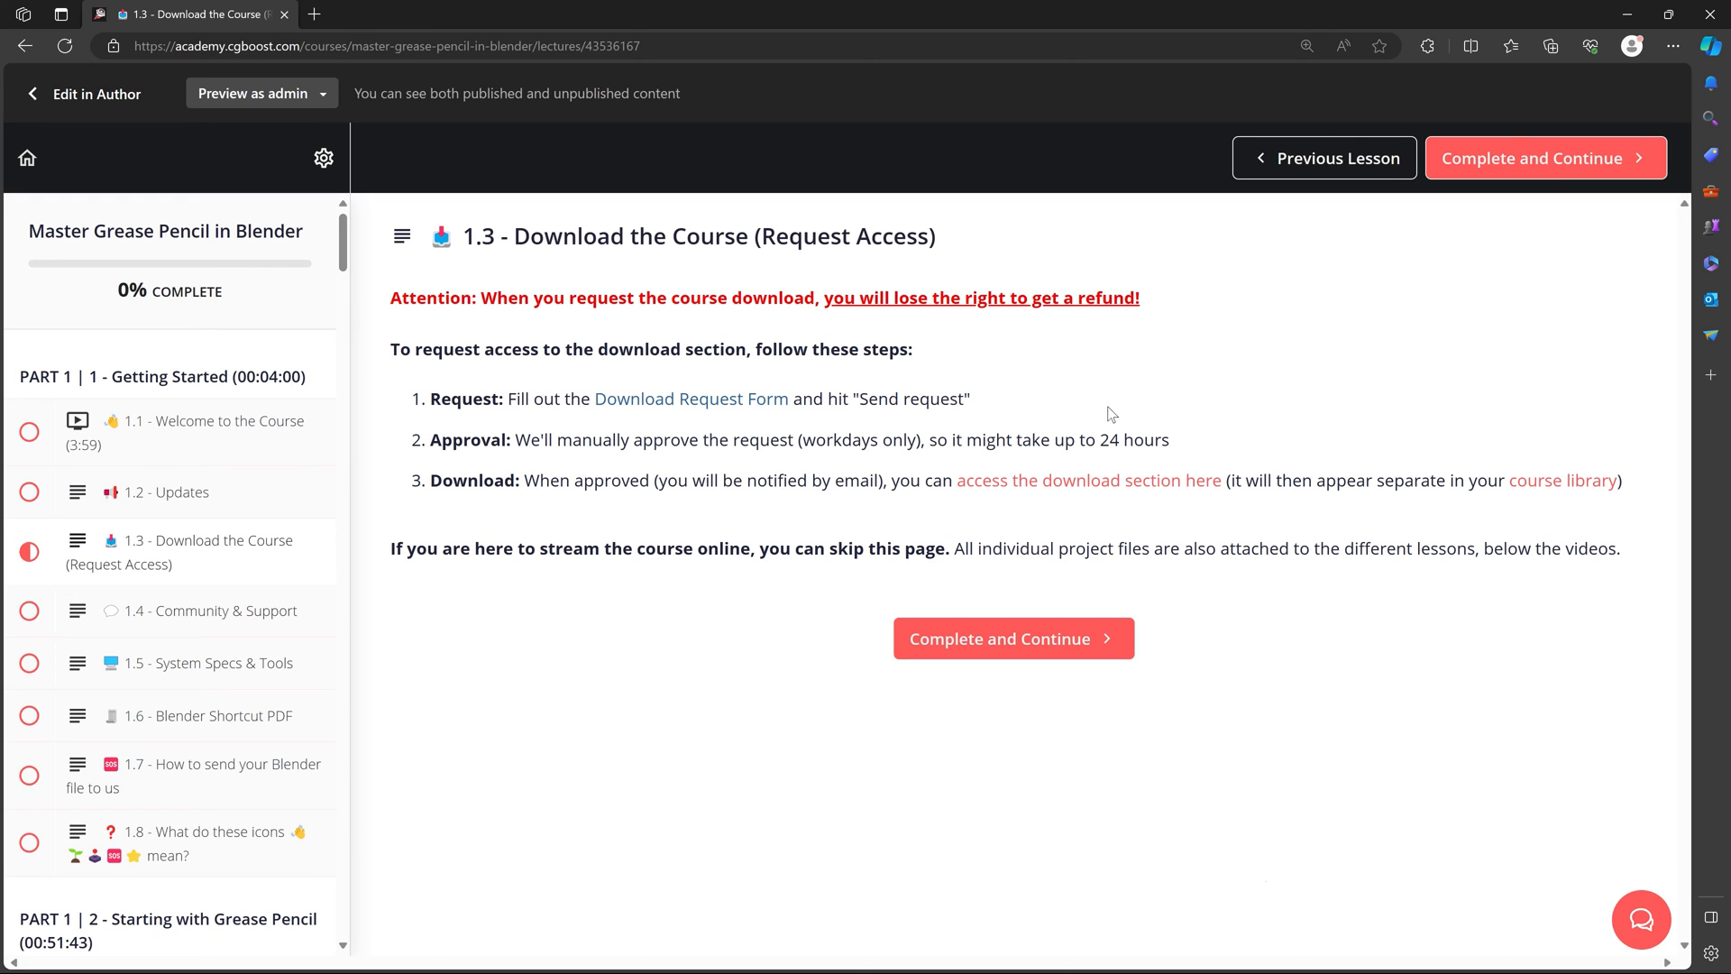
# - Bring up the cgboost.com Download Request Form with its name, email and course fields in view
pyautogui.click(691, 399)
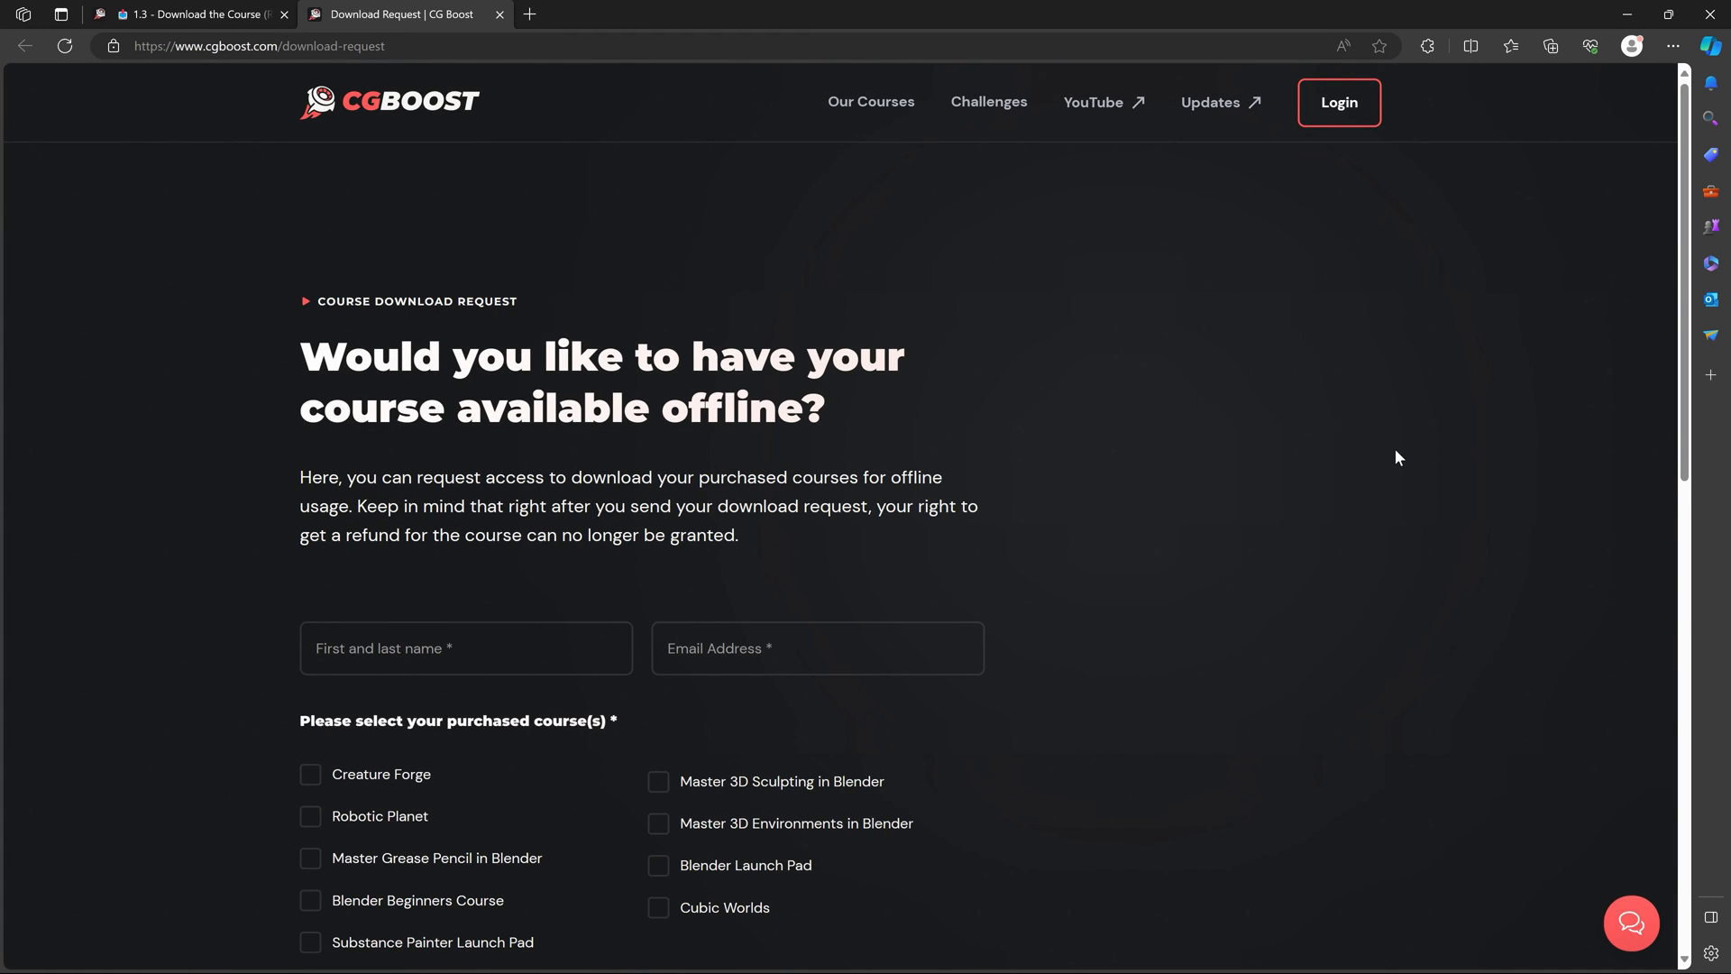
pyautogui.scroll(-3)
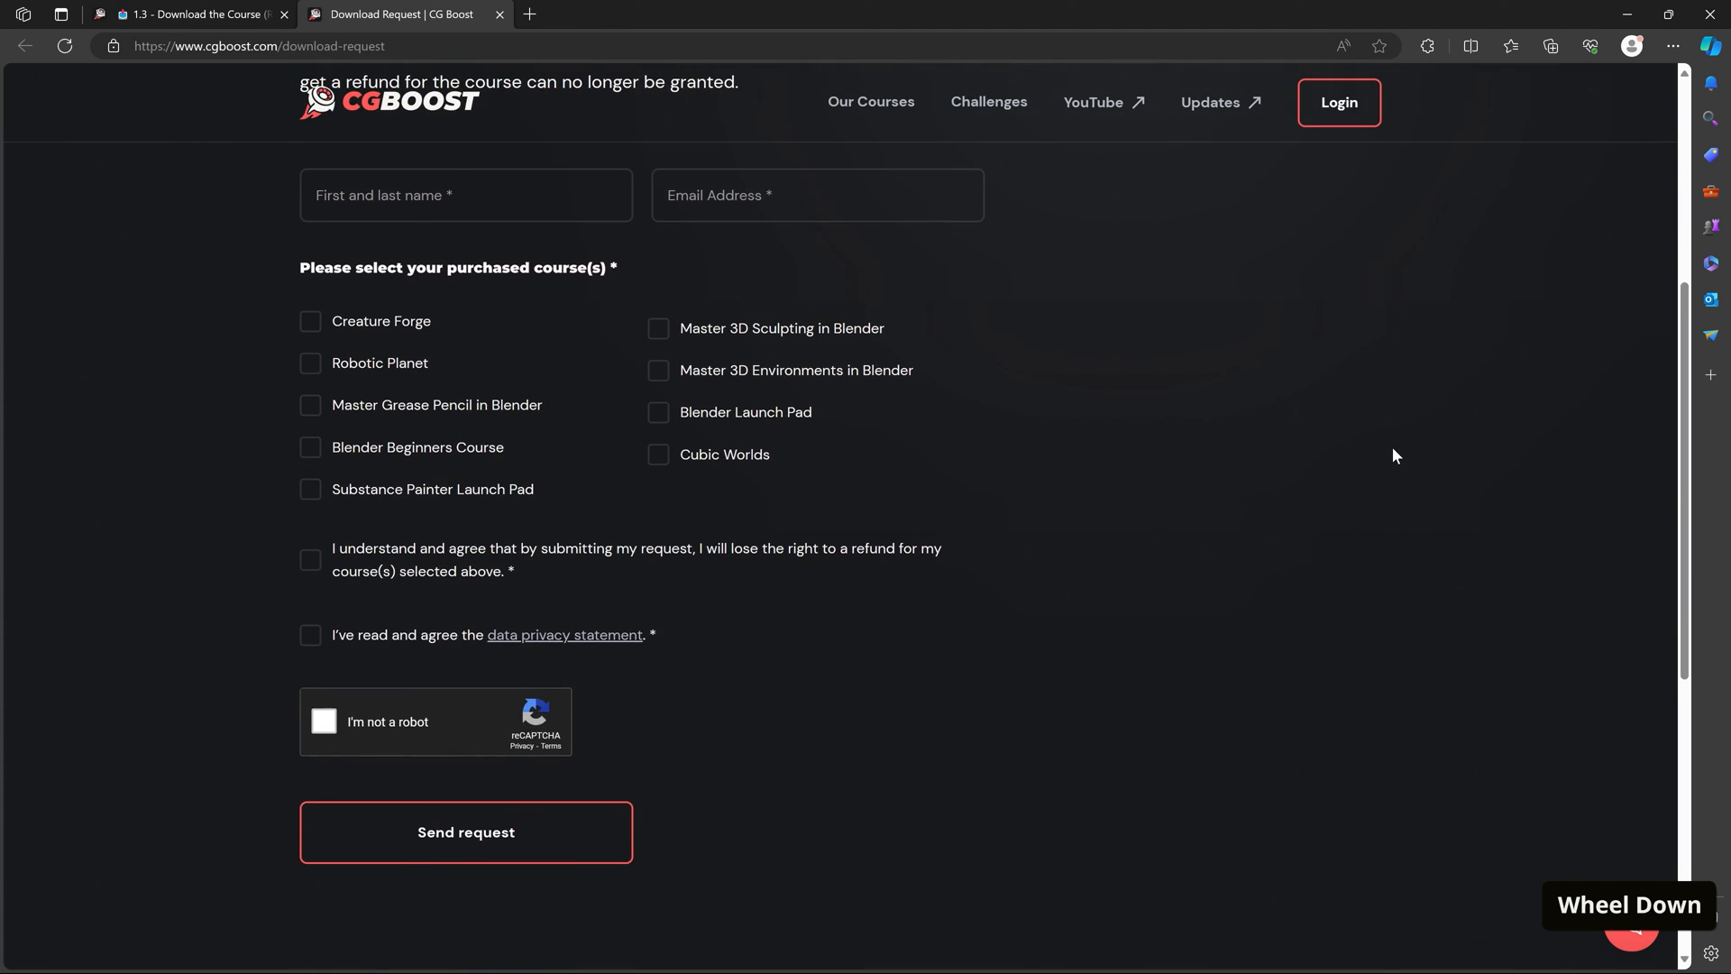